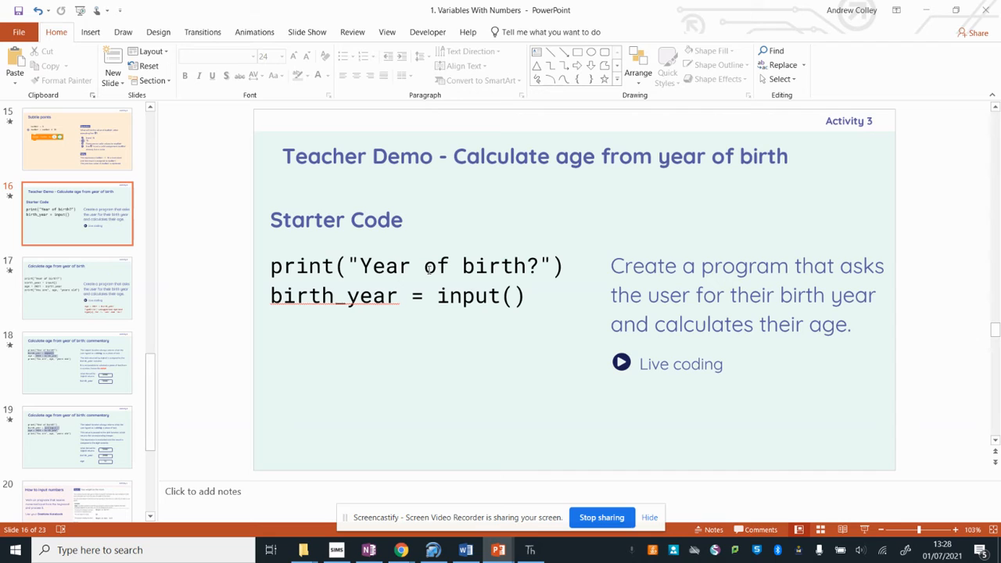
pyautogui.moveTo(528, 262)
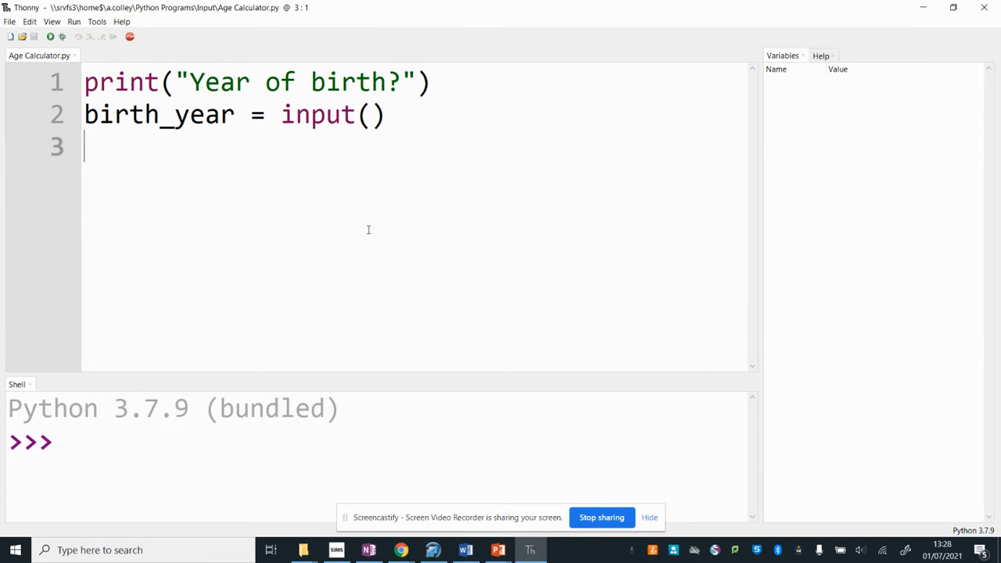
pyautogui.moveTo(676, 200)
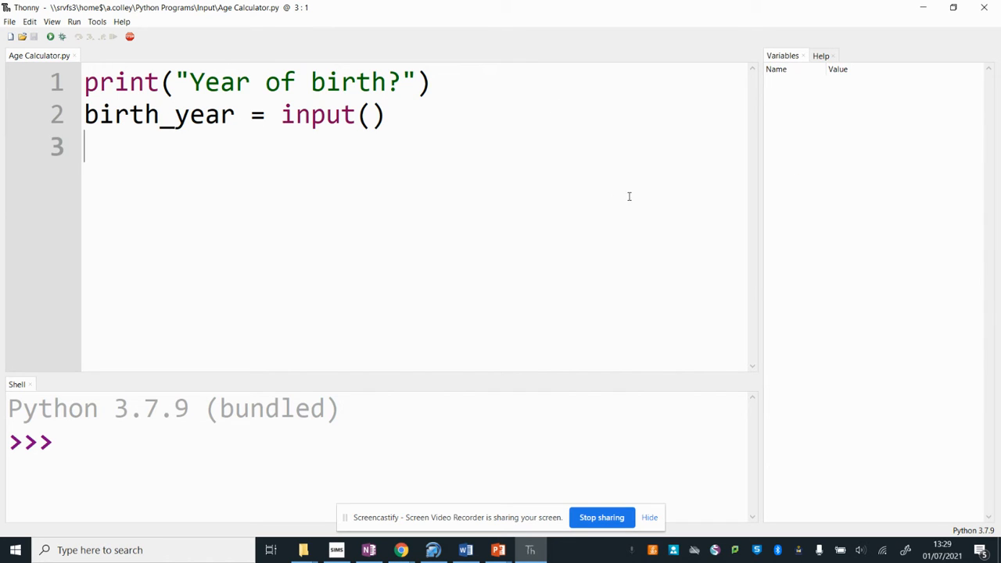
pyautogui.moveTo(652, 274)
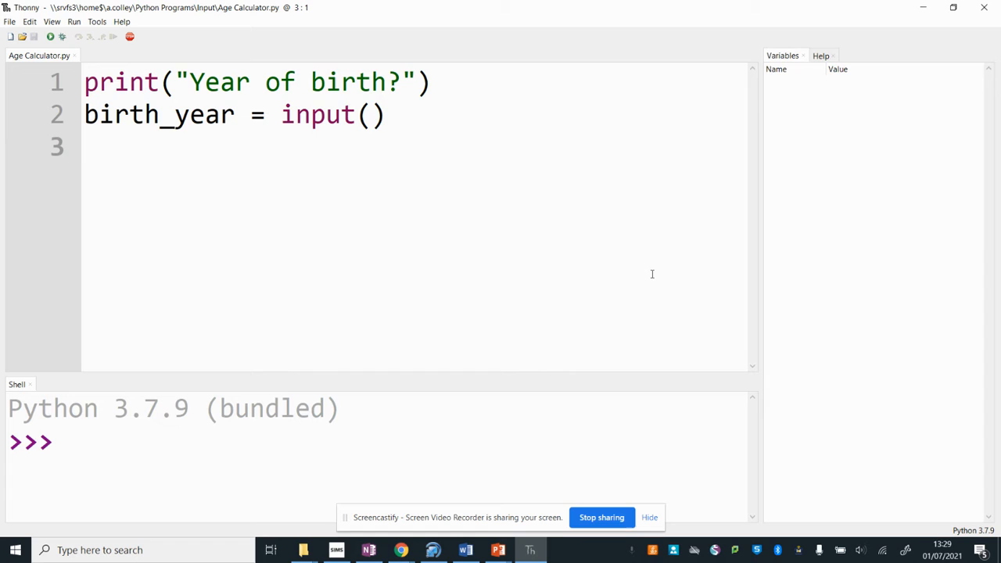
# - Write the expression 2021 - birth_year on line 3 of Age Calculator.py
pyautogui.write('202')
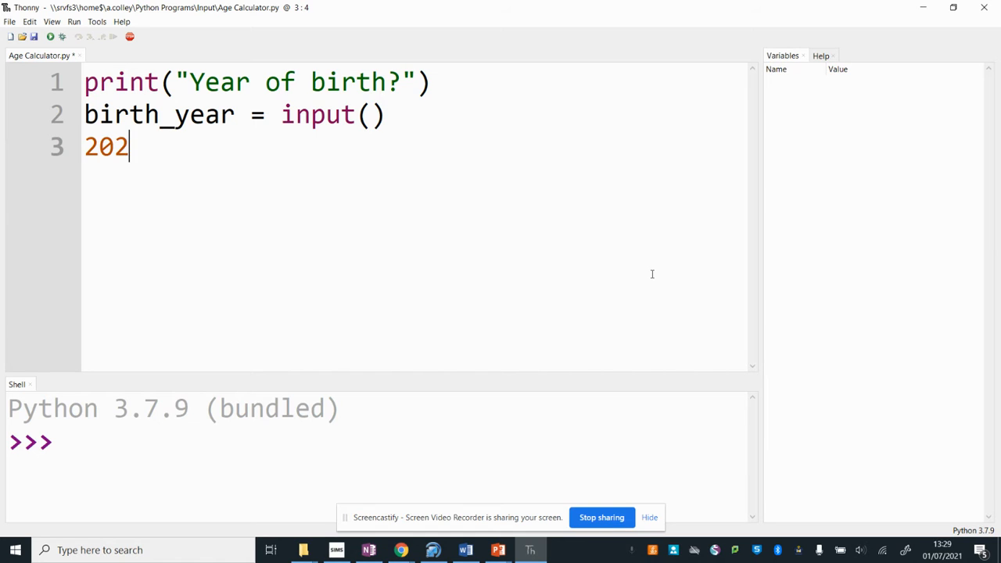
pyautogui.write('1')
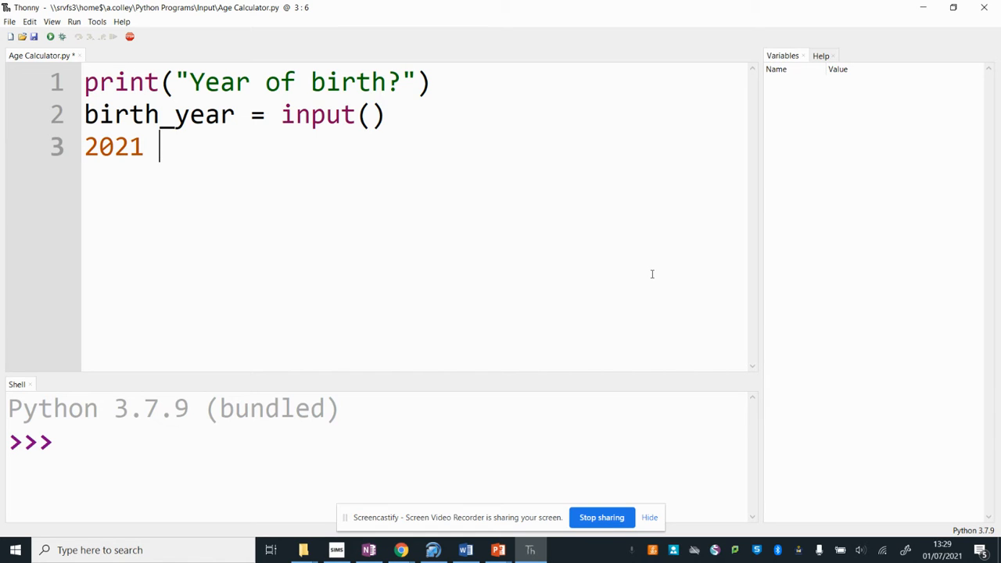
pyautogui.write('-')
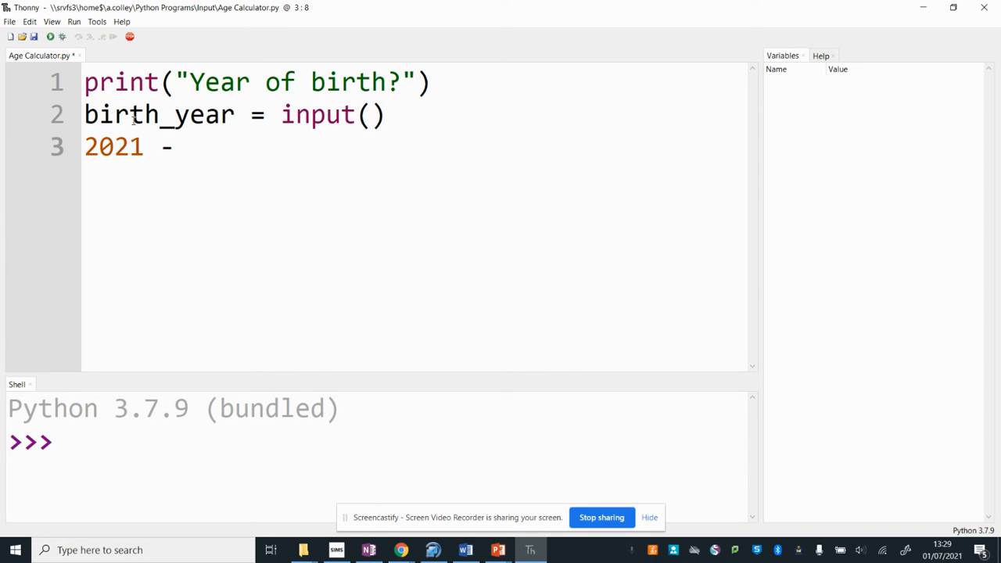
pyautogui.moveTo(250, 163)
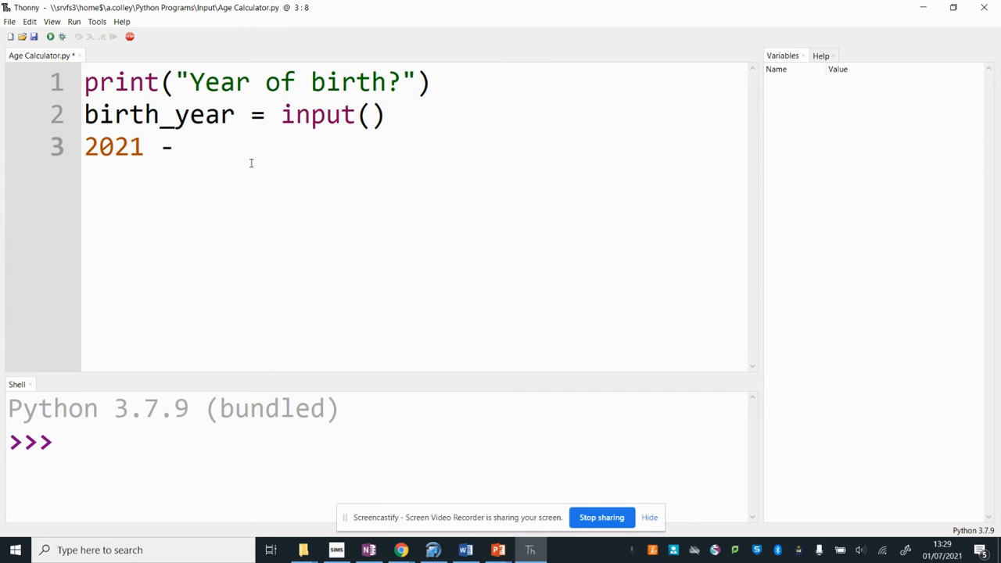
pyautogui.write('birth')
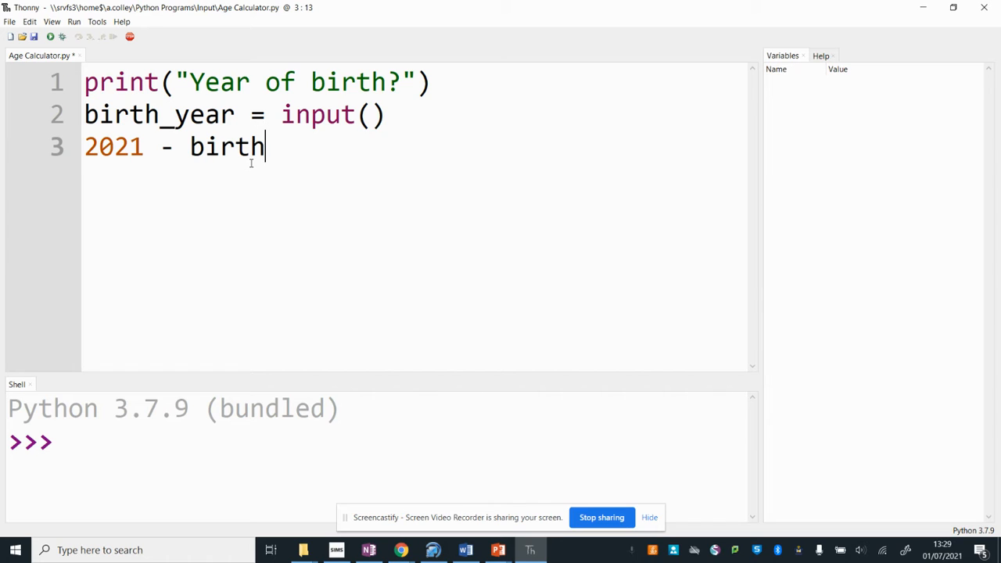
pyautogui.write('_year')
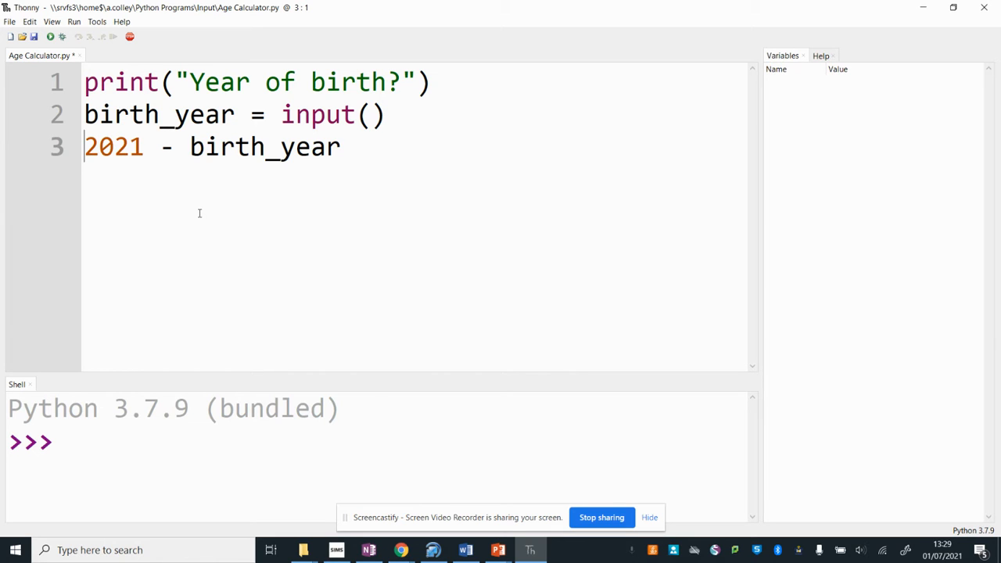
# - Prefix line 3 with 'age = ' so it reads age = 2021 - birth_year, then begin line 4
pyautogui.write('age =')
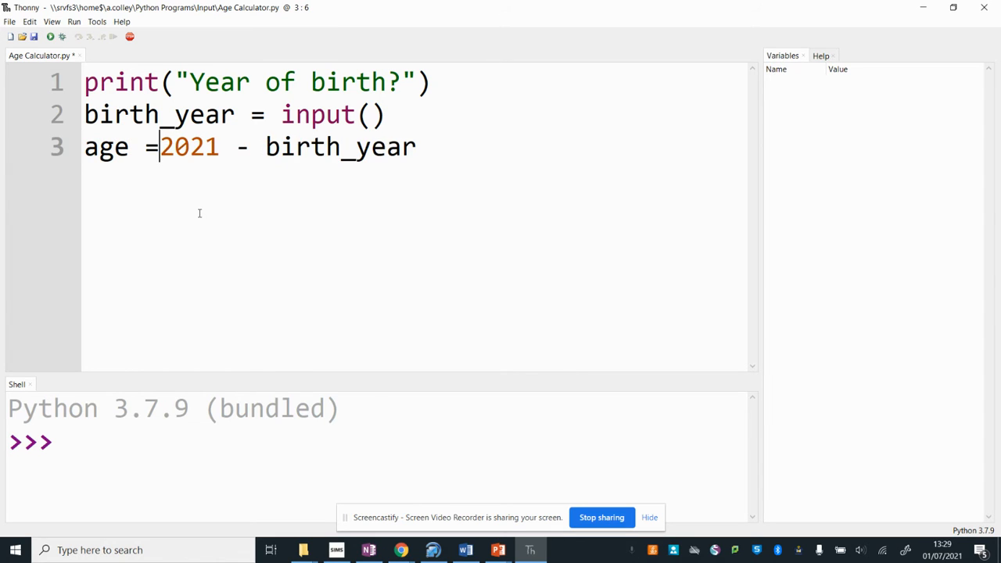
pyautogui.write('" "')
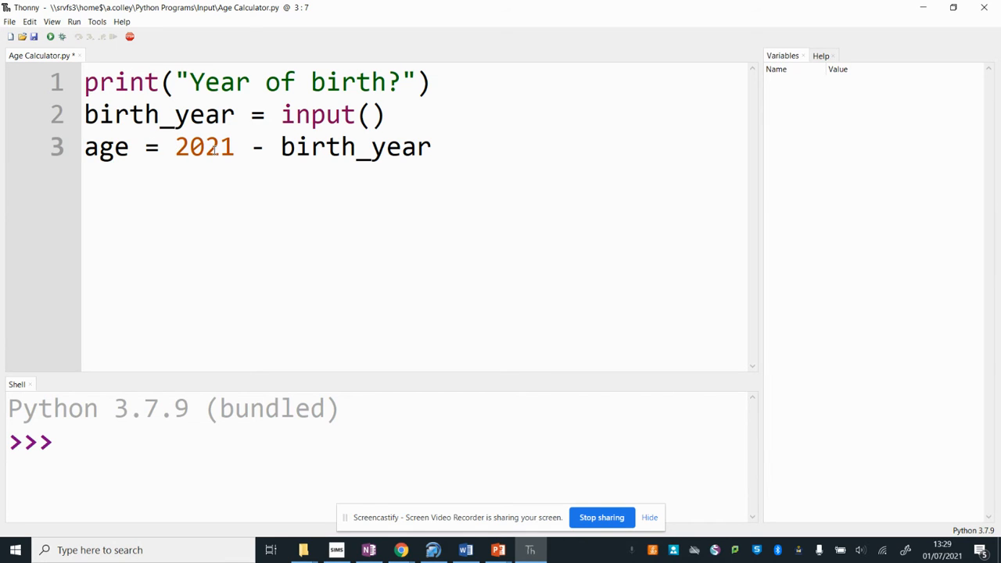
pyautogui.click(173, 147)
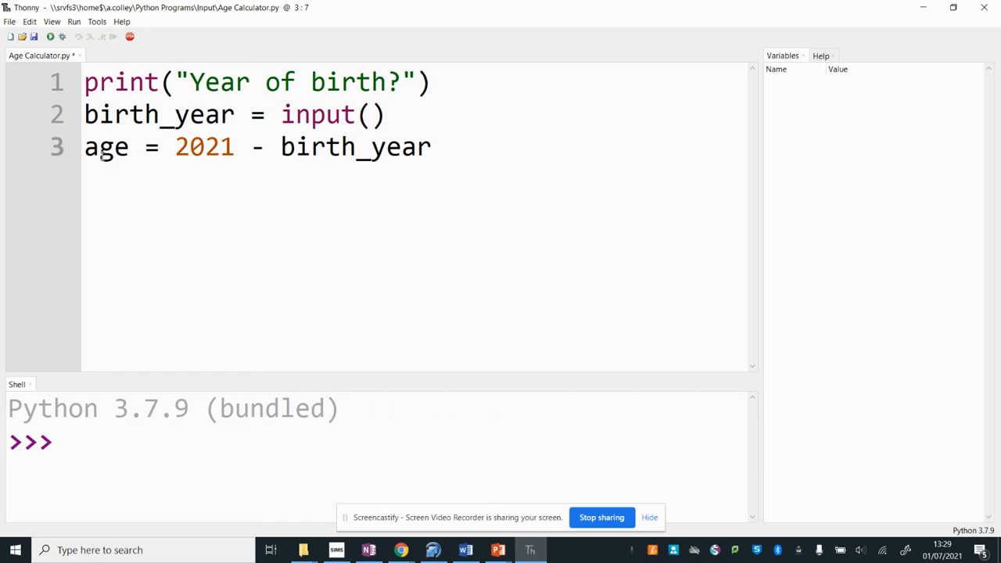
pyautogui.click(434, 147)
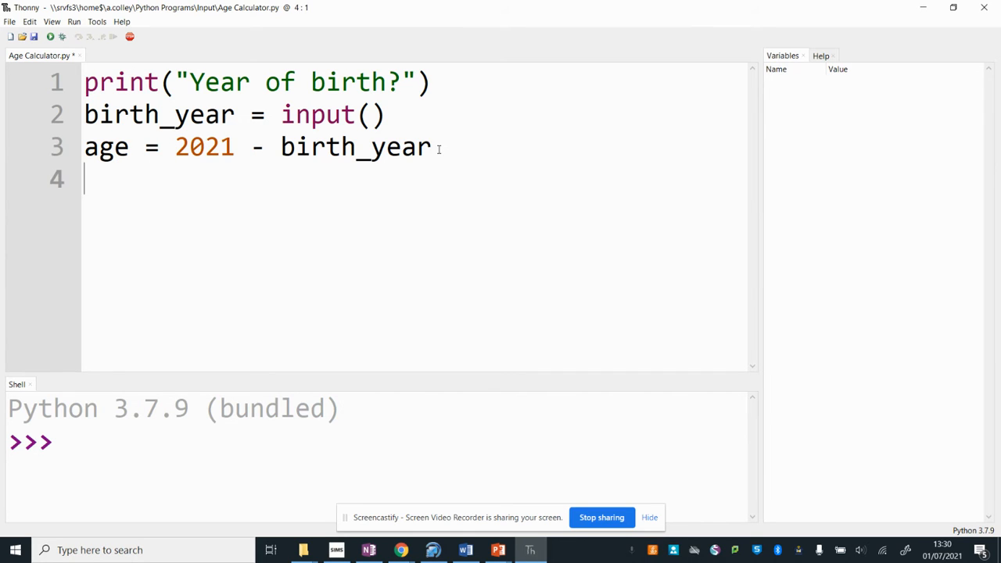
# - Write line 4 as print("You are",age,"years old.") to complete the script
pyautogui.write('pr')
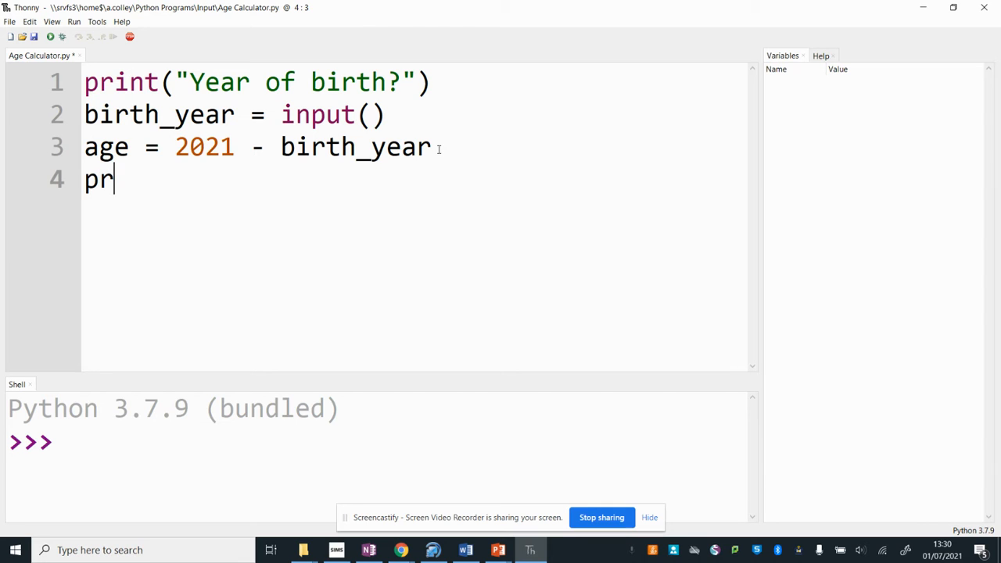
pyautogui.write('int("')
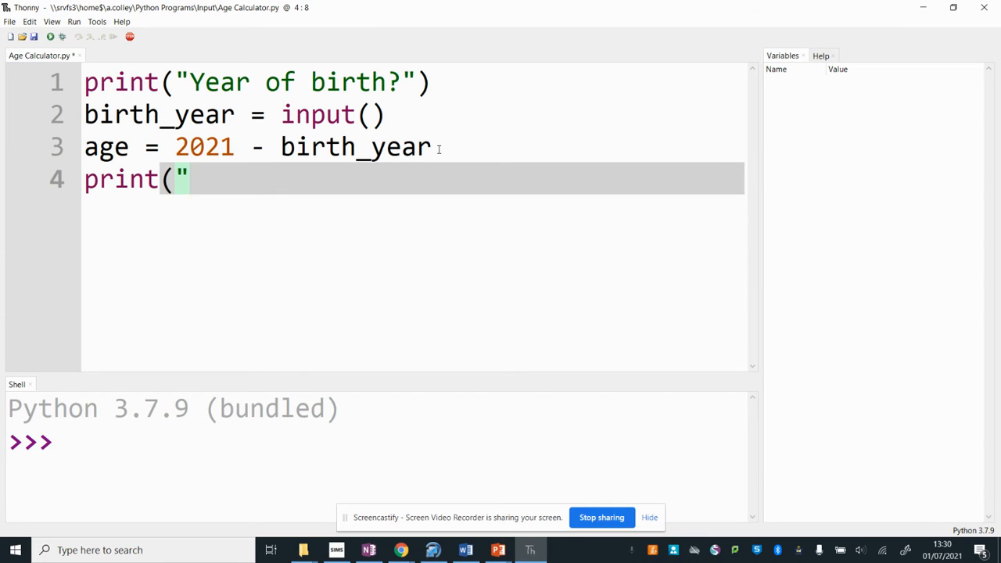
pyautogui.write('You ar')
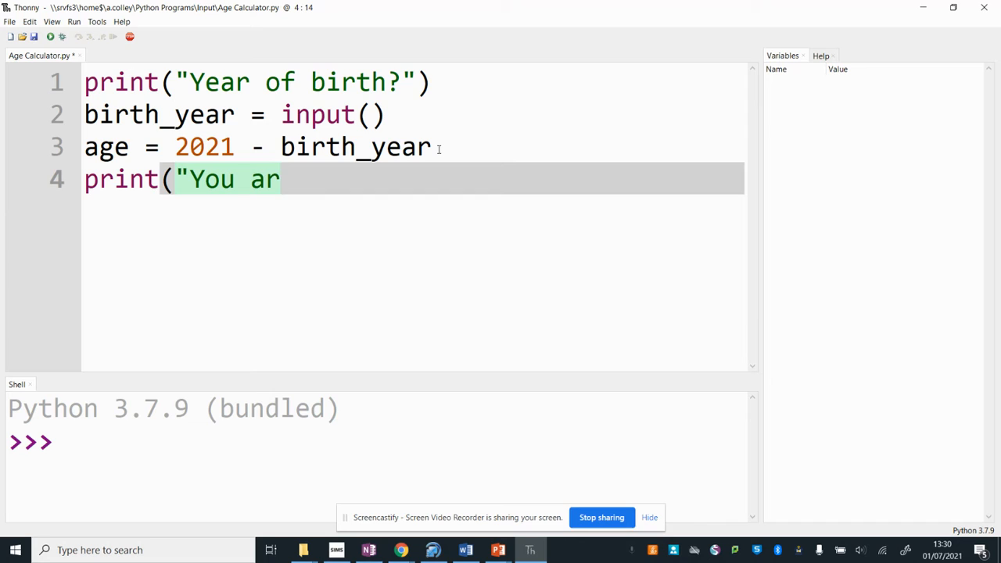
pyautogui.write('e')
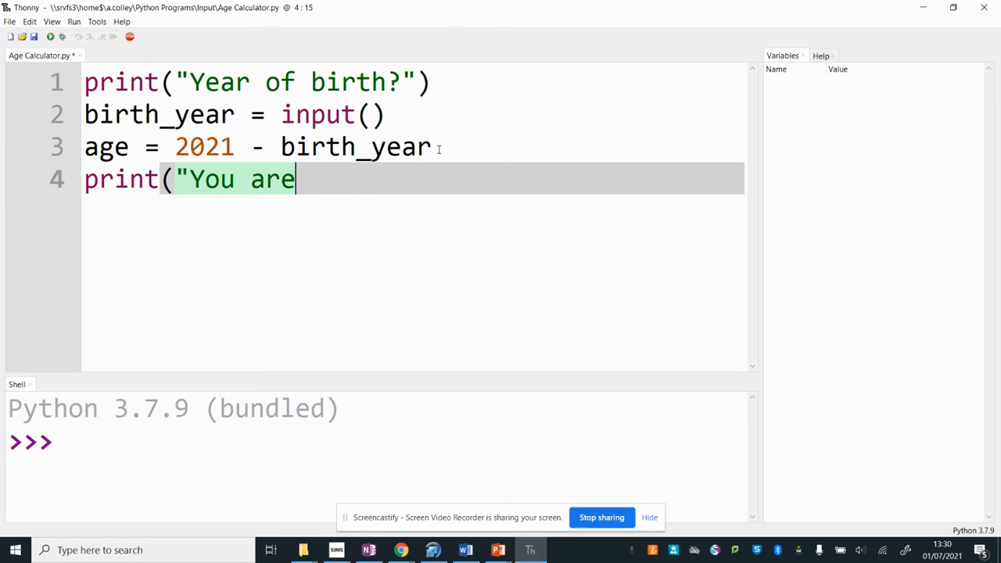
pyautogui.write('",')
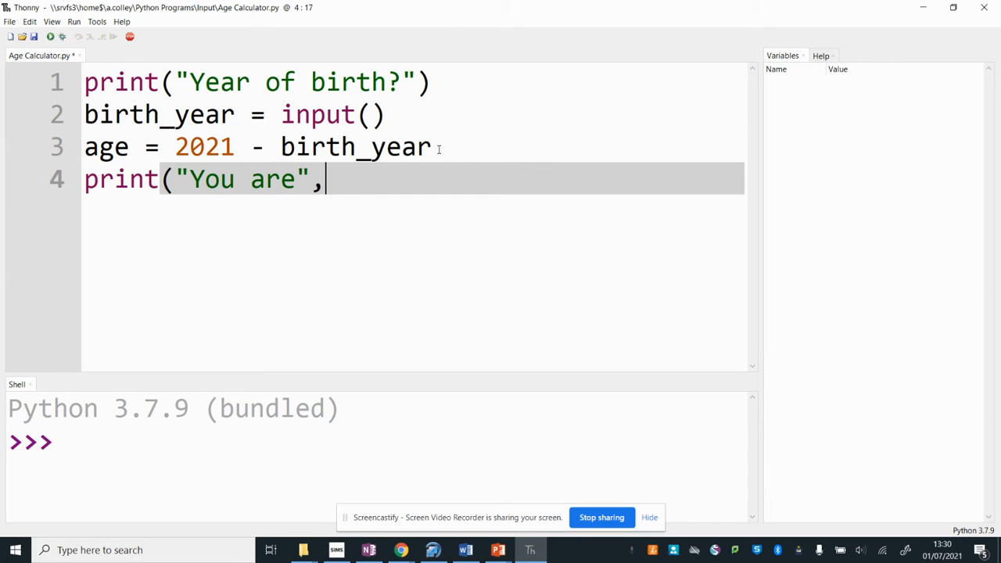
pyautogui.write('age,')
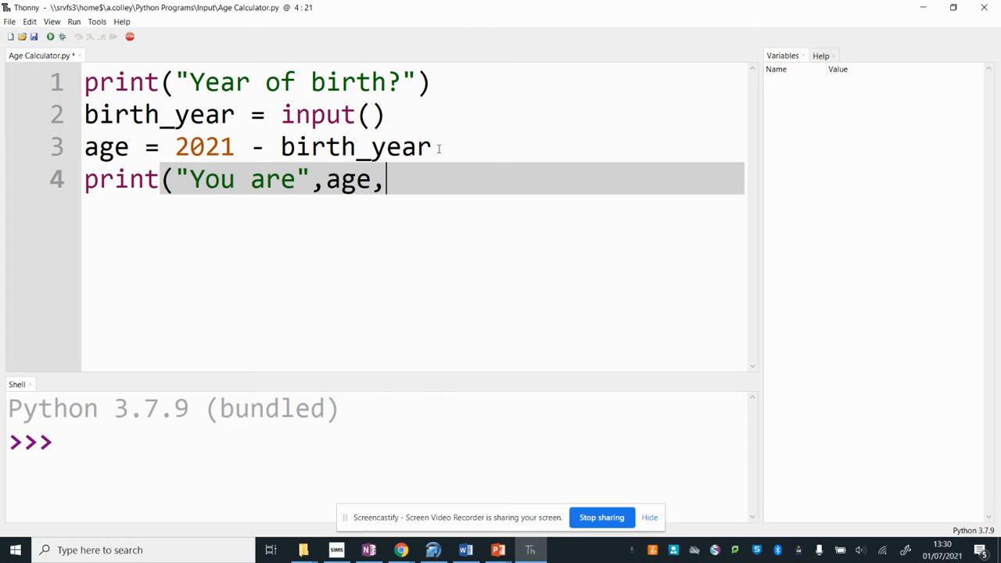
pyautogui.write('"')
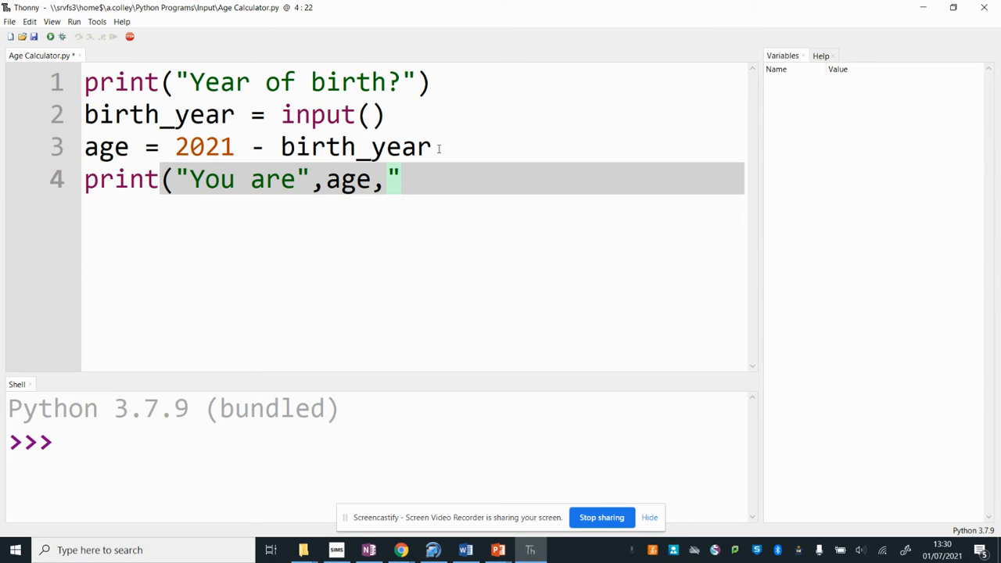
pyautogui.write('years')
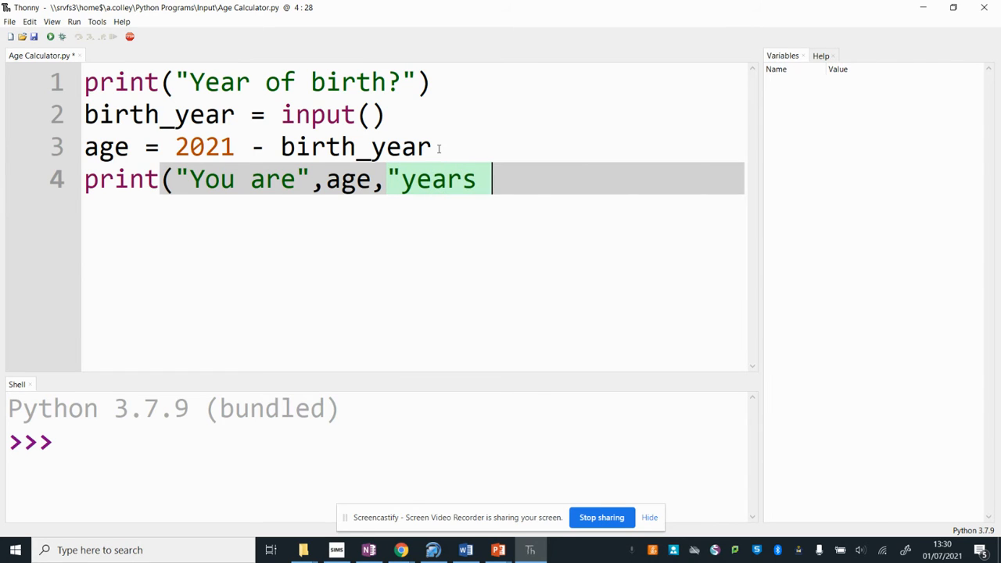
pyautogui.write('old"')
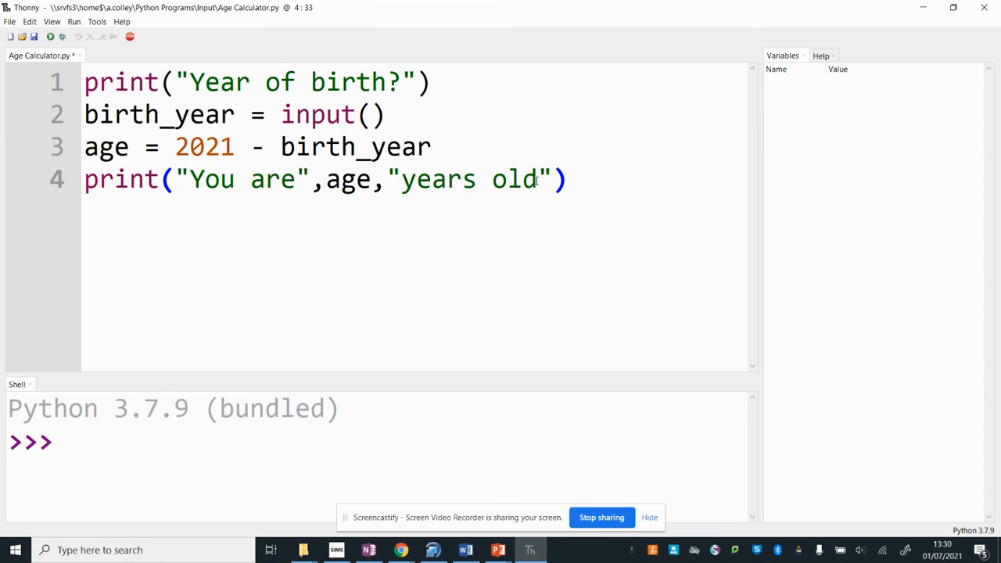
pyautogui.write('.')
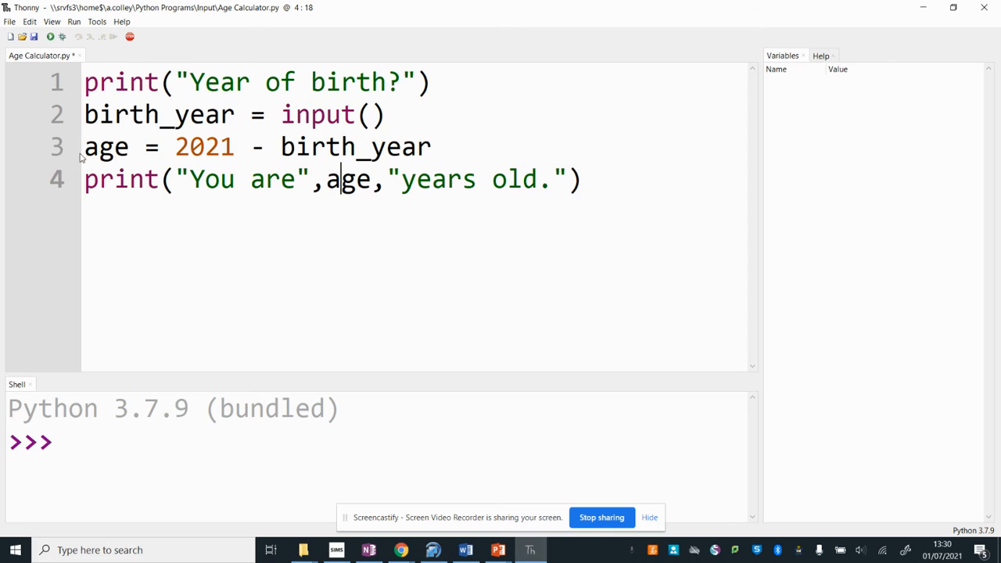
pyautogui.moveTo(339, 216)
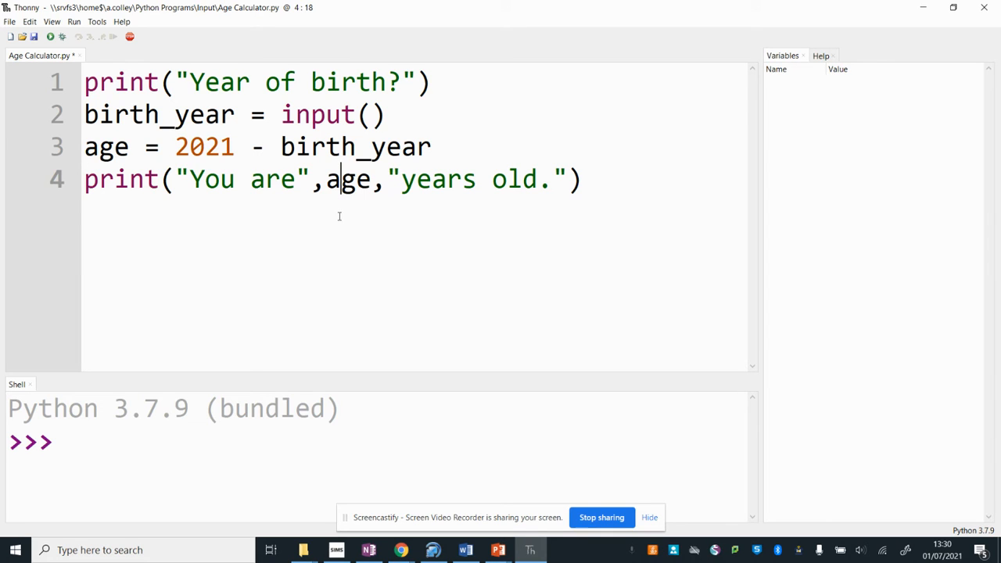
pyautogui.moveTo(50, 38)
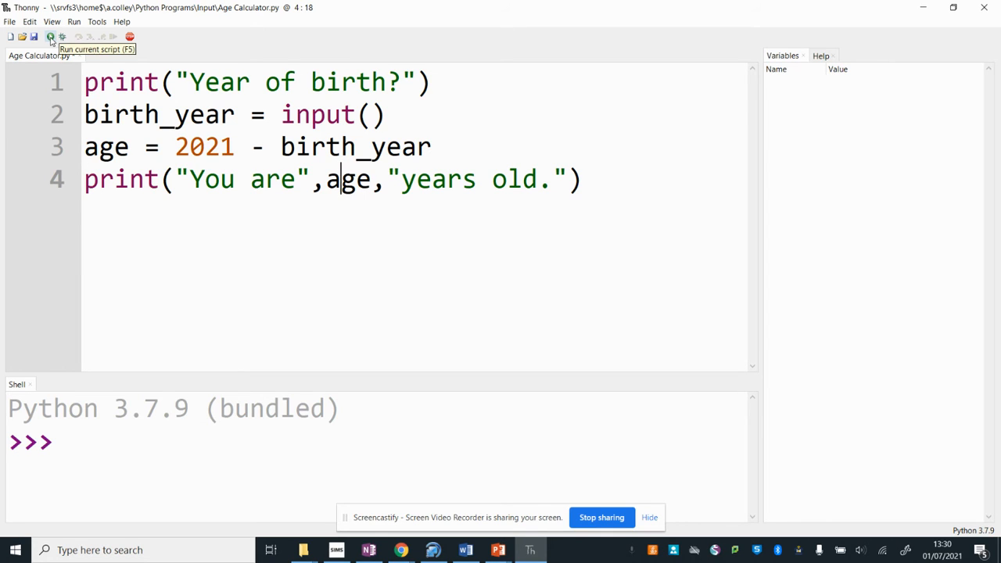
# - Run Age Calculator.py and enter 1990, producing a TypeError on line 3
pyautogui.click(50, 37)
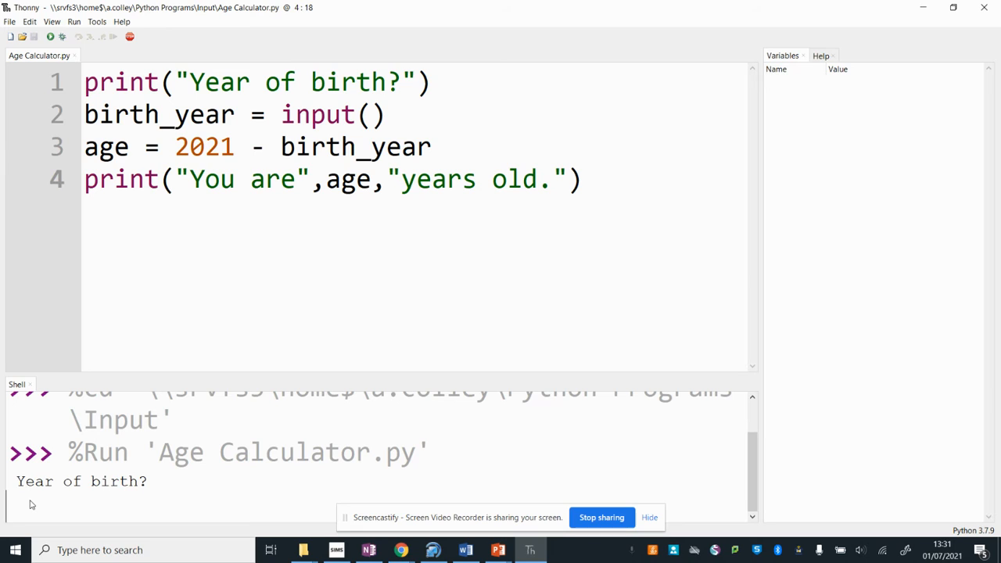
pyautogui.write('1990')
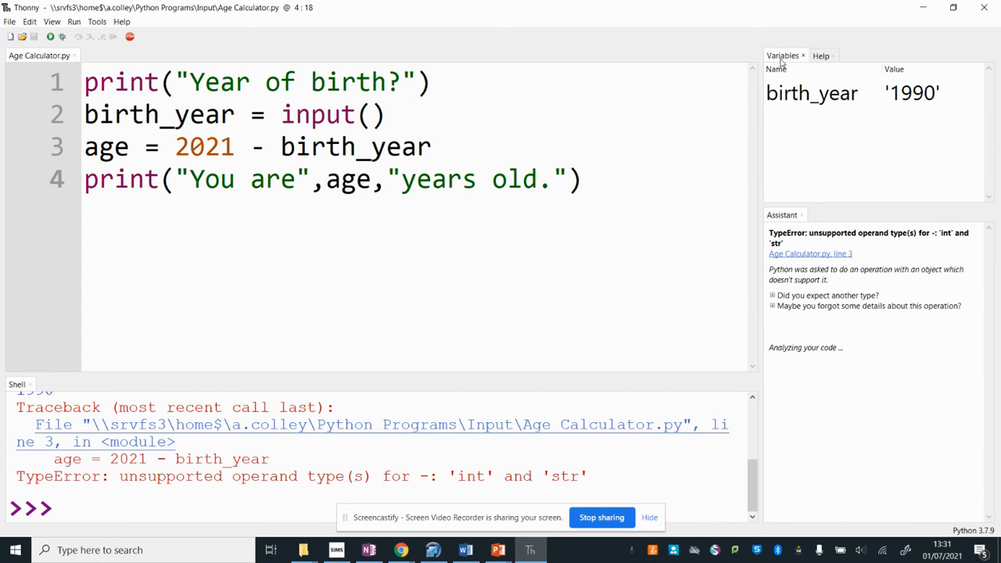
pyautogui.moveTo(784, 64)
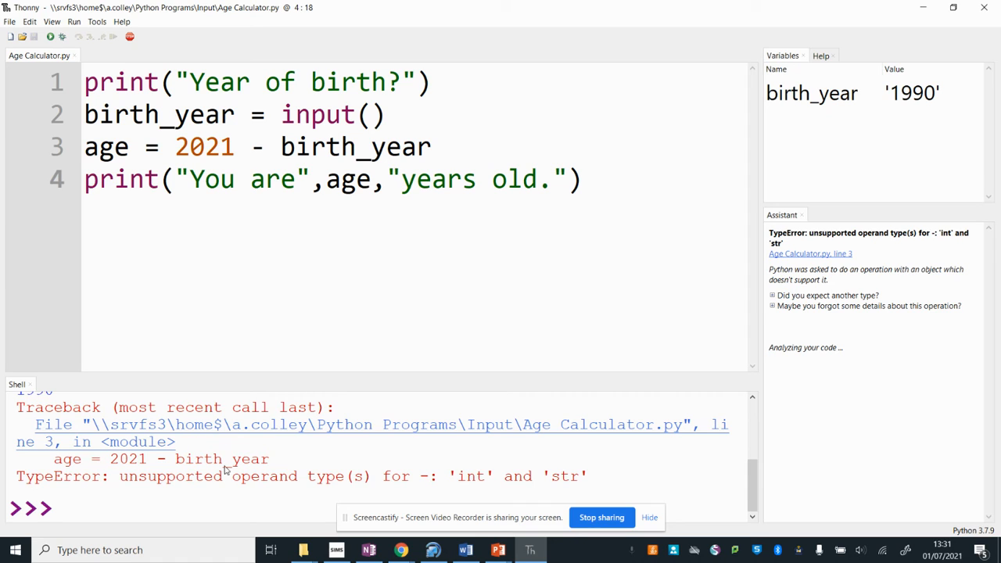
pyautogui.moveTo(164, 484)
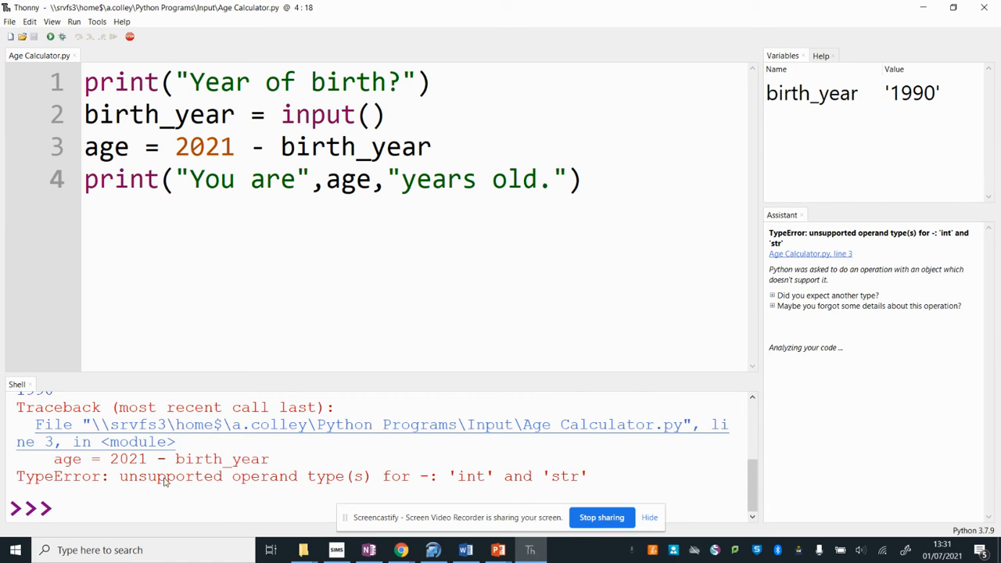
pyautogui.moveTo(462, 481)
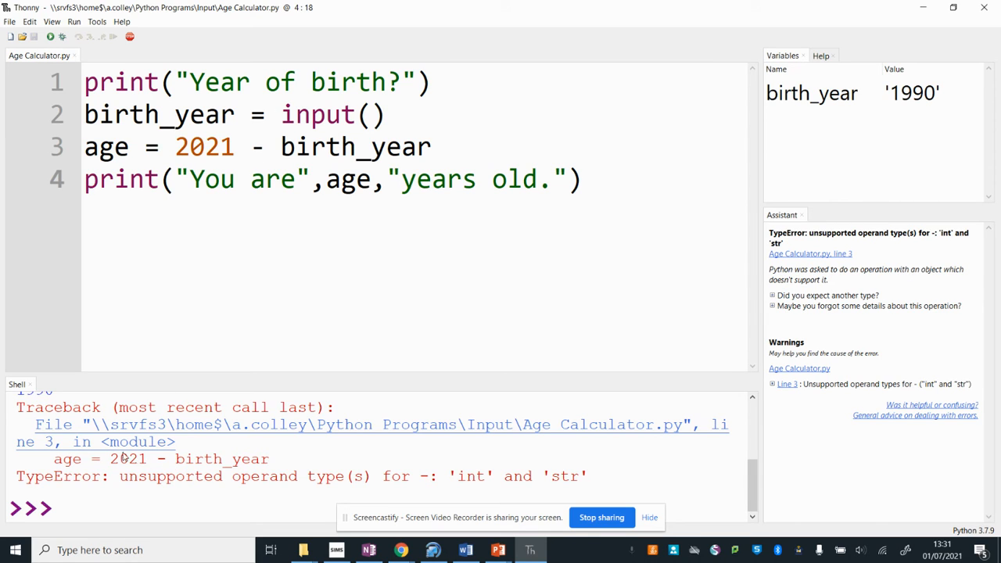
pyautogui.moveTo(125, 459)
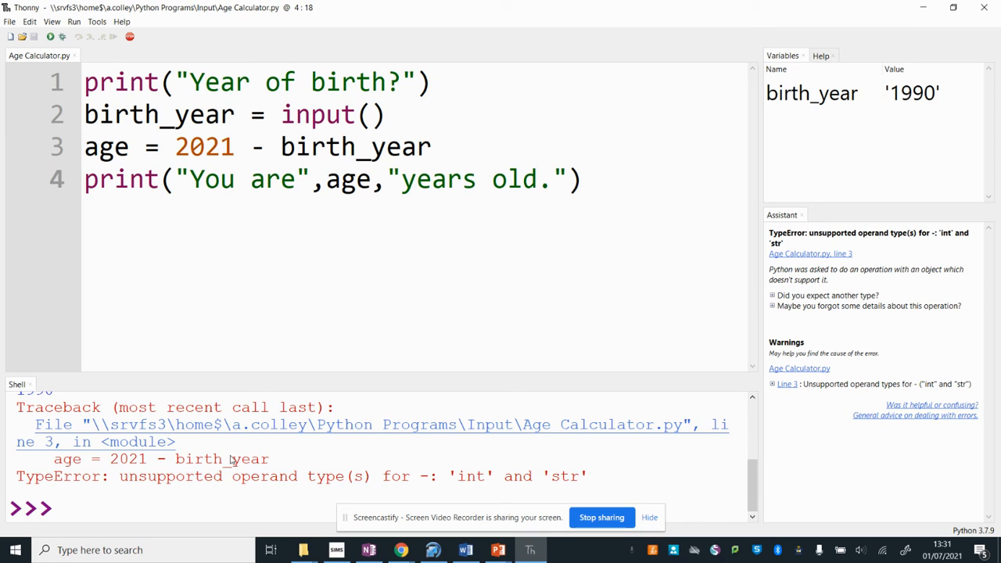
pyautogui.moveTo(197, 460)
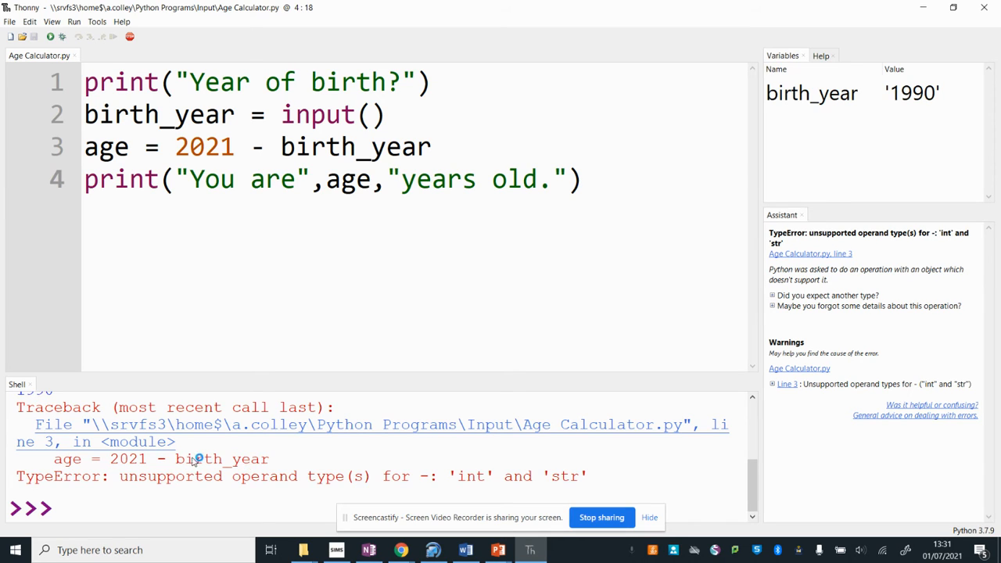
pyautogui.moveTo(292, 273)
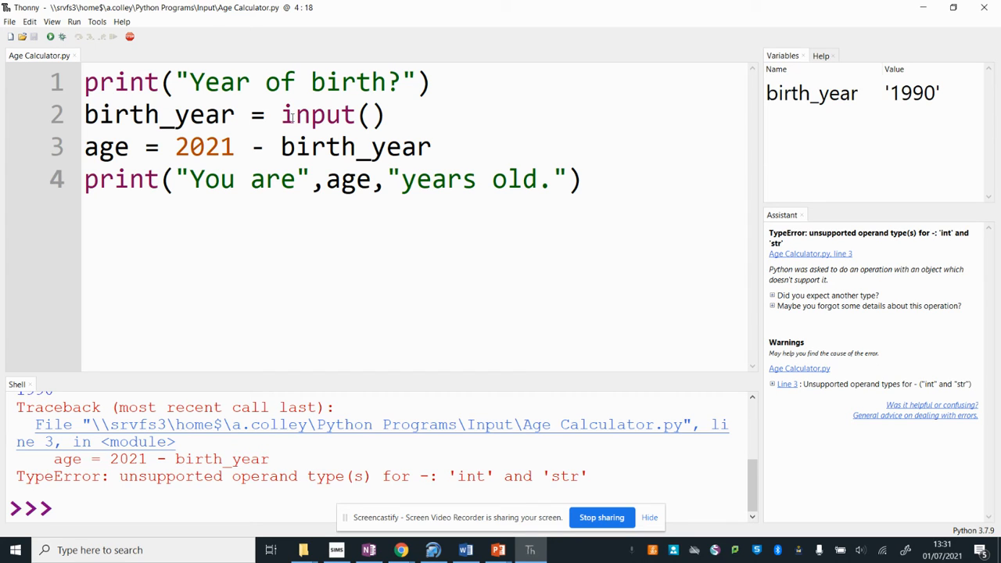
pyautogui.moveTo(916, 106)
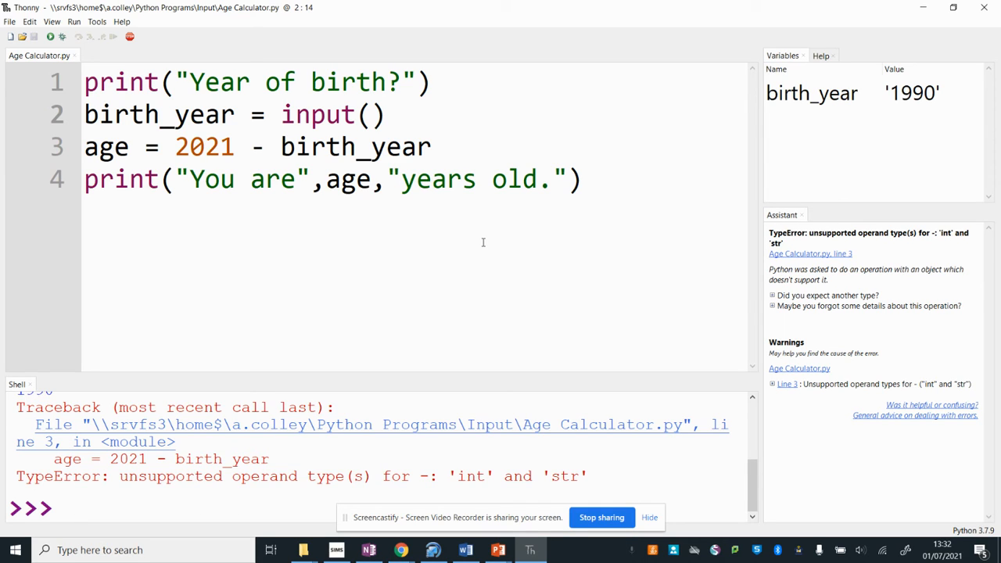
# - Wrap input() in int() on line 2 so birth_year becomes a whole number, then review lines 2-3
pyautogui.click(280, 114)
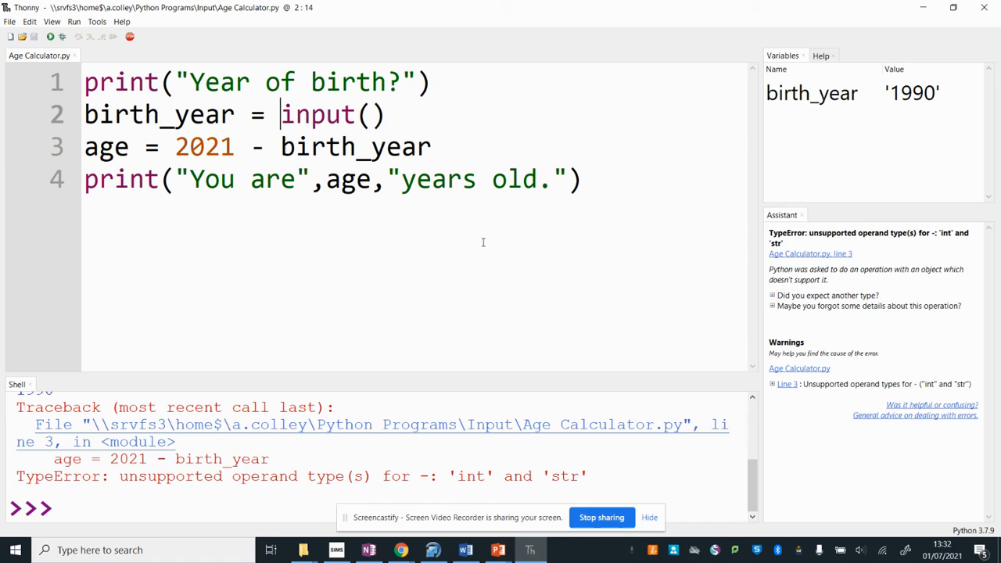
pyautogui.write('int(in')
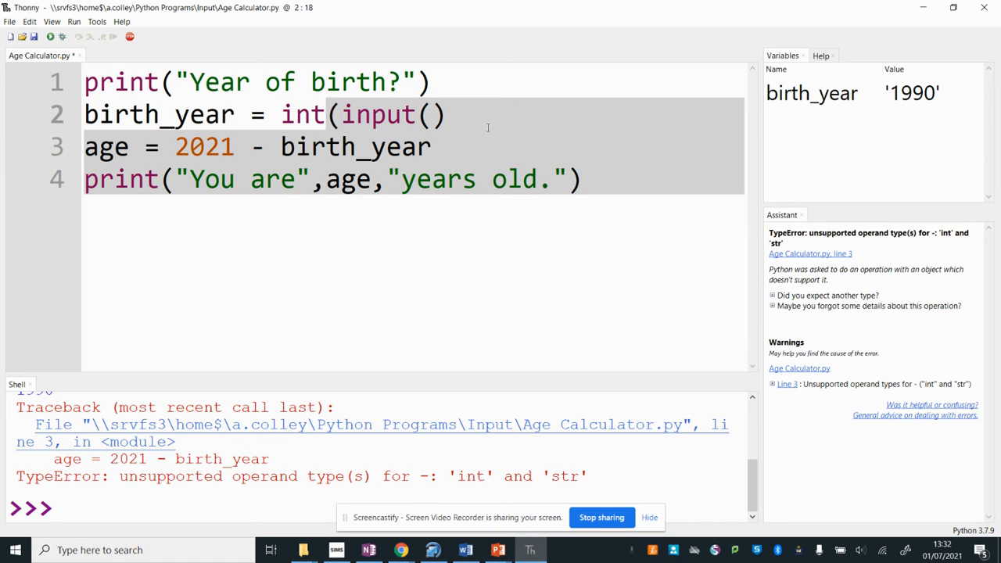
pyautogui.click(448, 115)
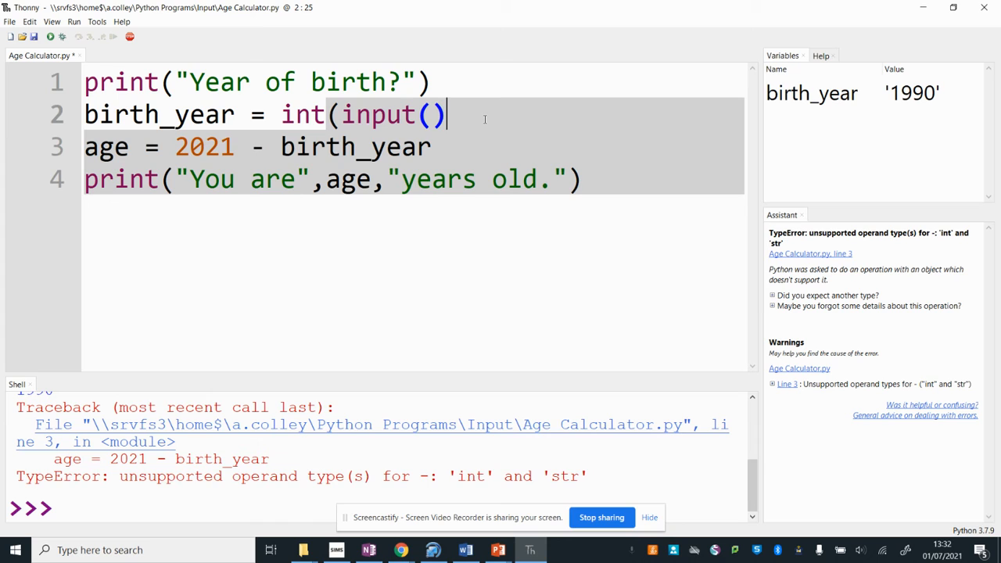
pyautogui.write(')')
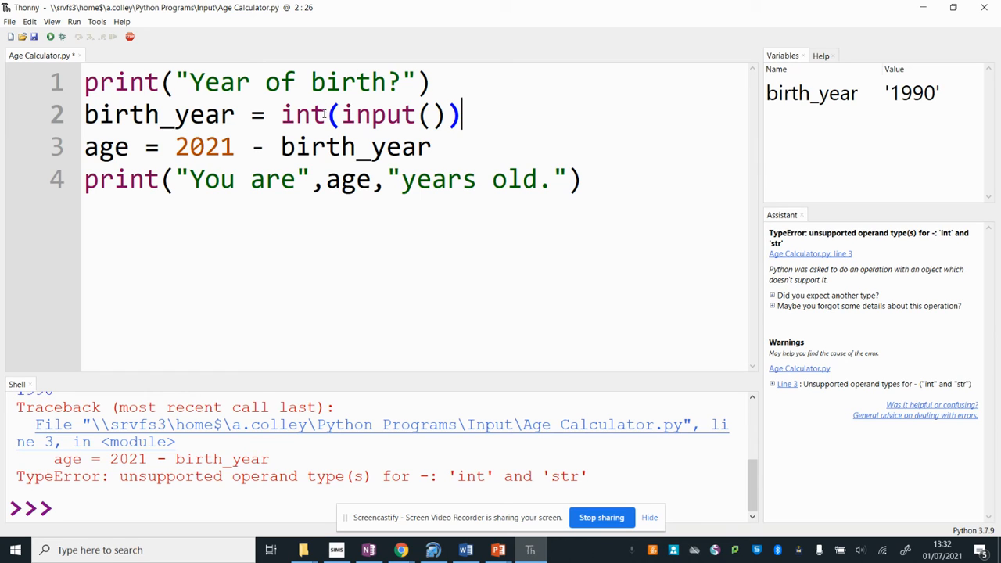
pyautogui.doubleClick(304, 114)
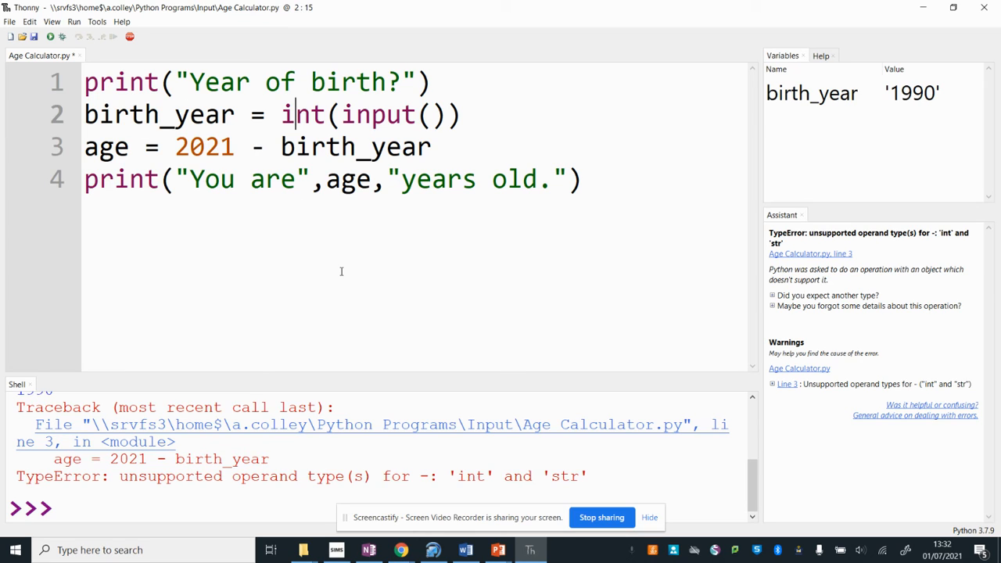
pyautogui.moveTo(280, 114); pyautogui.dragTo(408, 114)
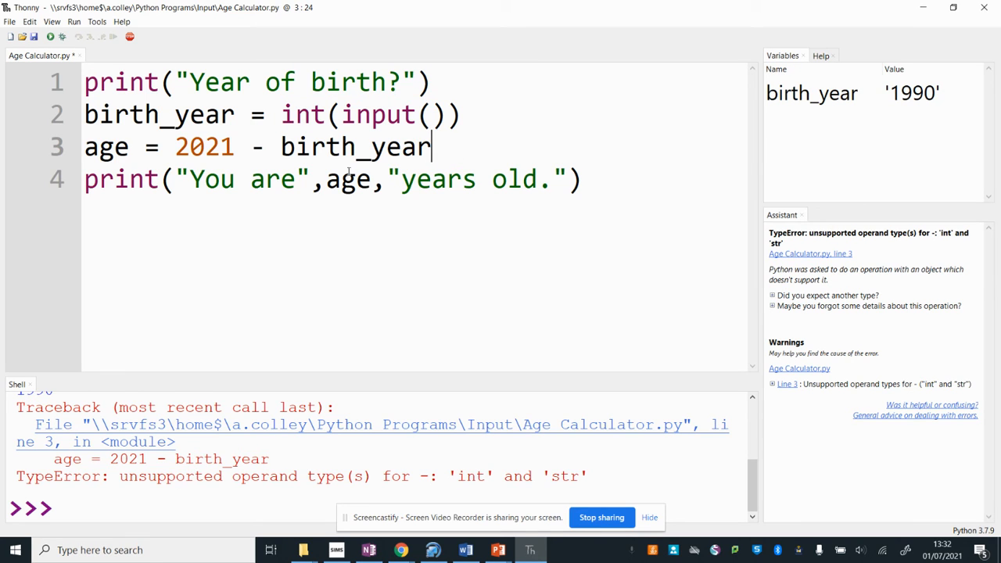
pyautogui.moveTo(50, 38)
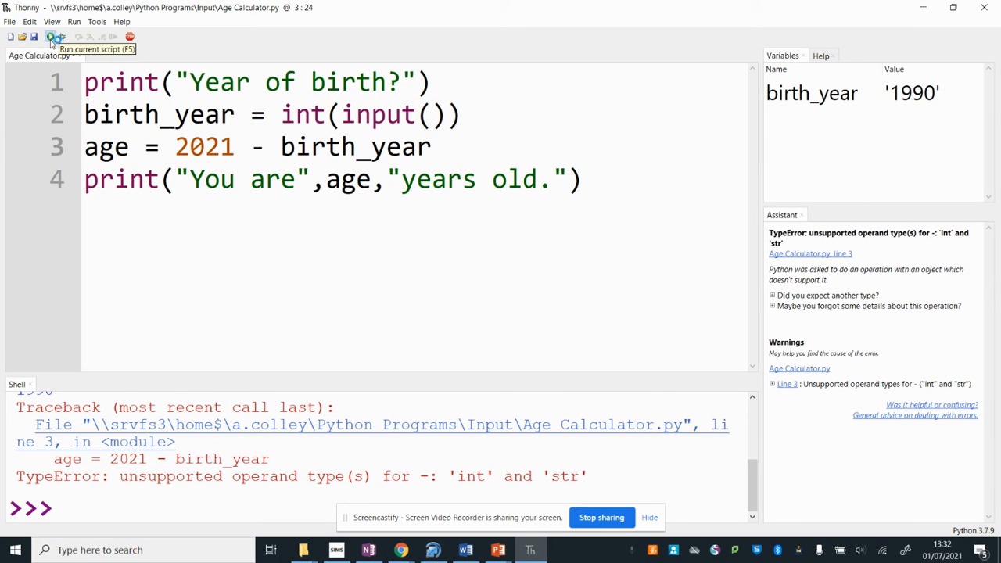
# - Re-run the fixed script with 1990 so the shell prints 'You are 31 years old.'
pyautogui.click(50, 37)
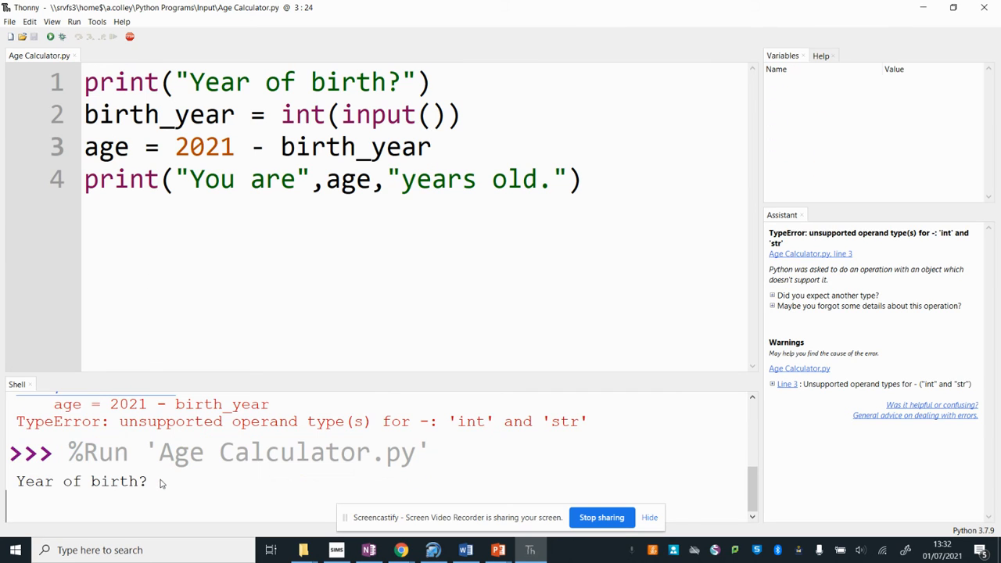
pyautogui.write('1990')
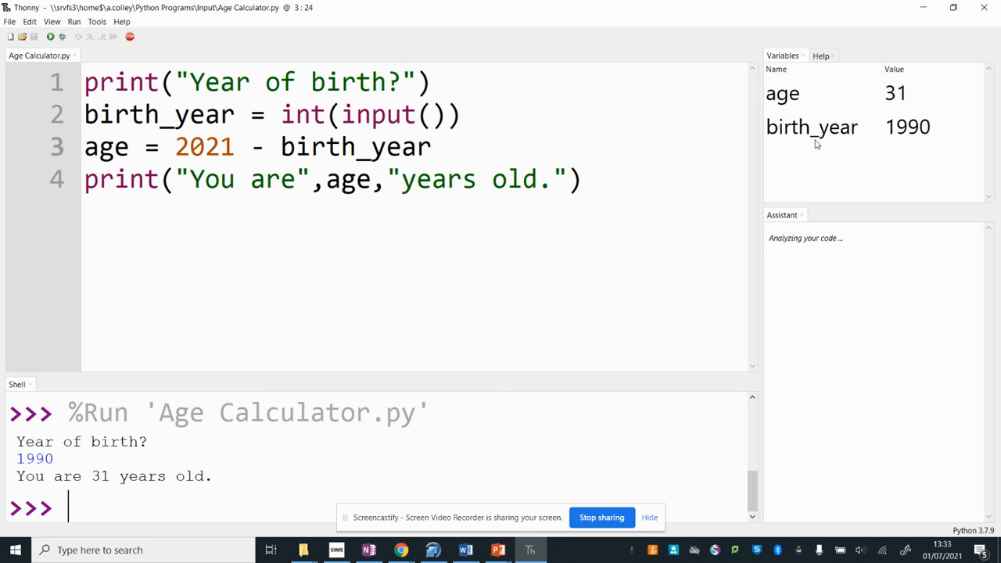
pyautogui.moveTo(930, 127)
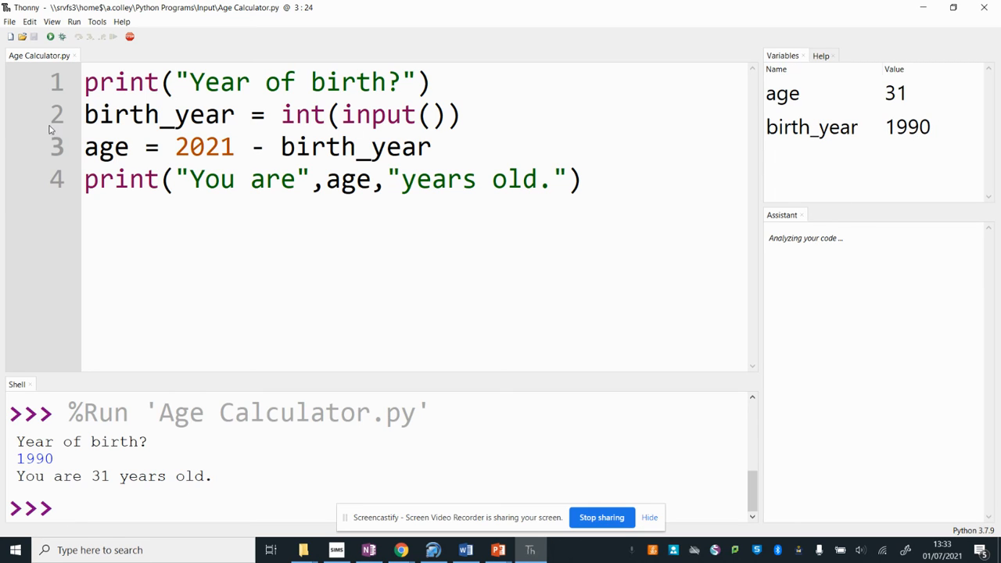
pyautogui.moveTo(812, 111)
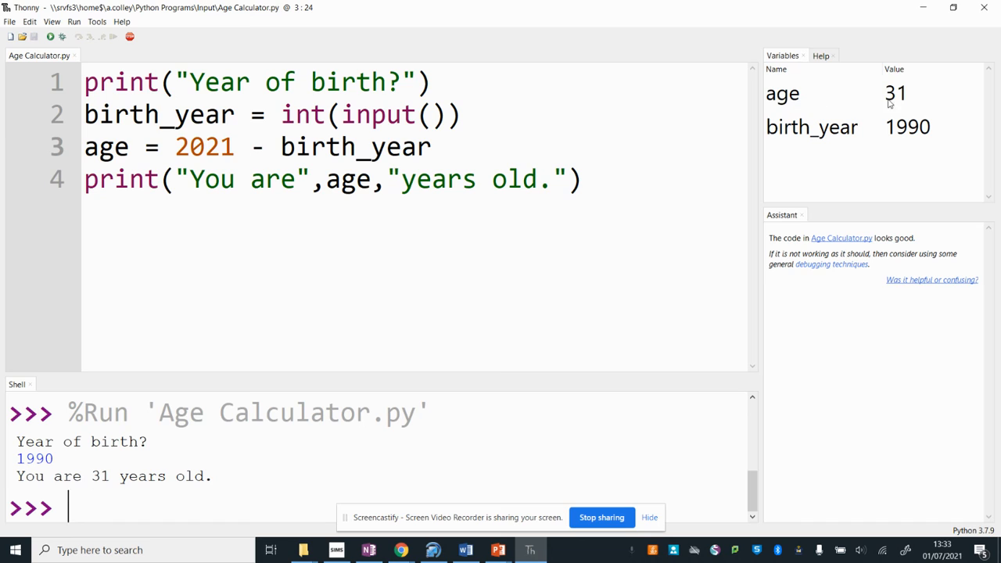
pyautogui.moveTo(60, 499)
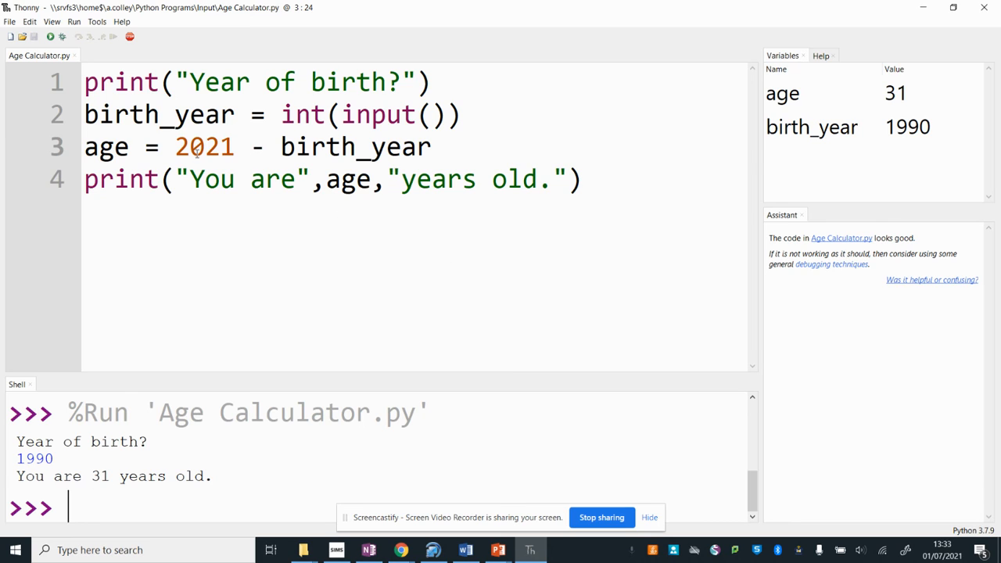
pyautogui.moveTo(176, 146); pyautogui.dragTo(431, 146)
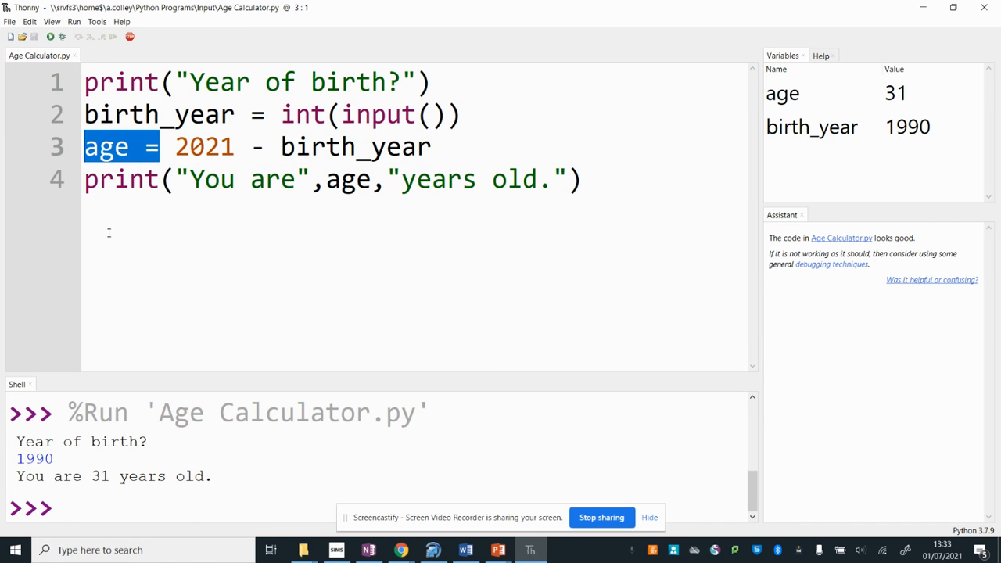
pyautogui.doubleClick(349, 180)
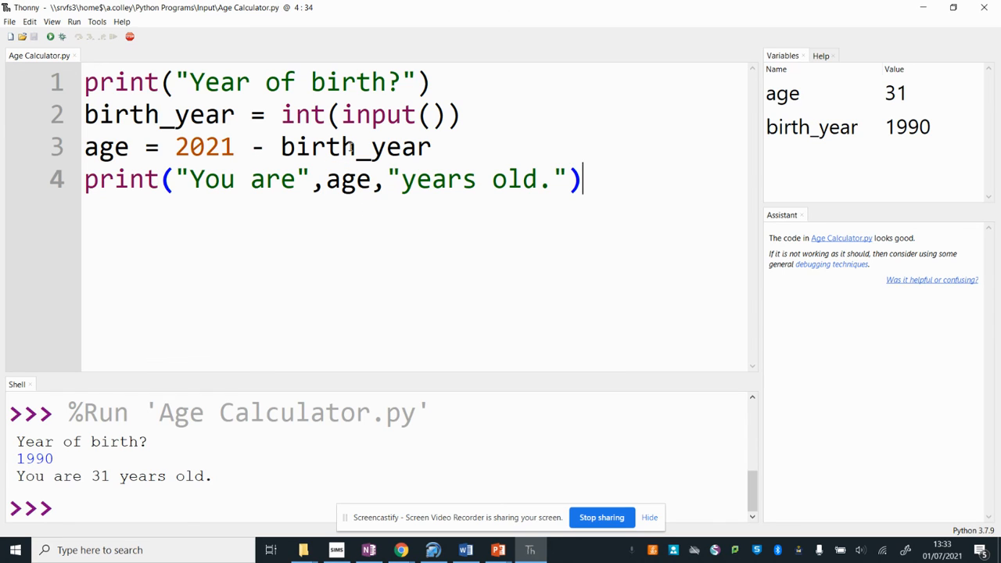
pyautogui.doubleClick(307, 114)
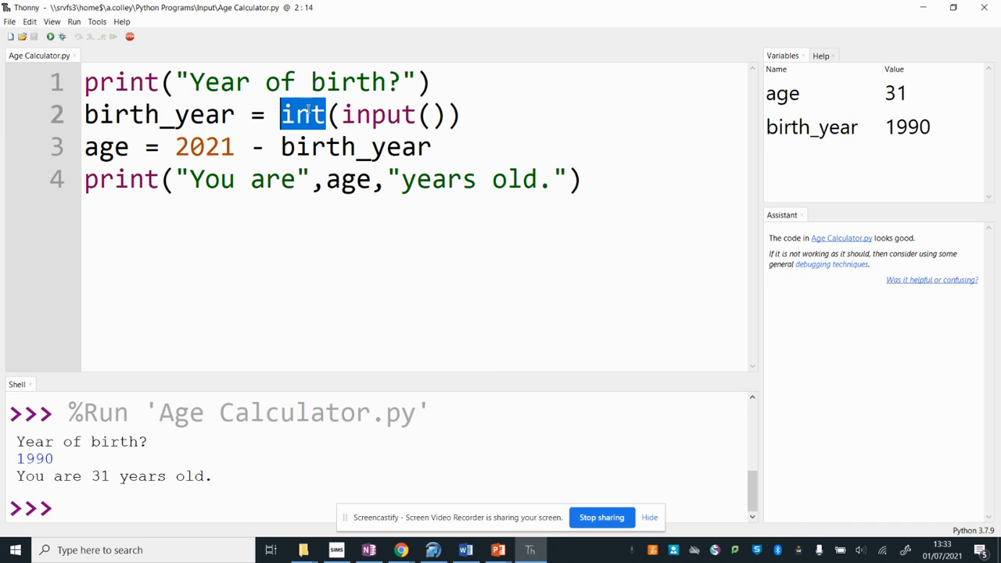
pyautogui.moveTo(433, 270)
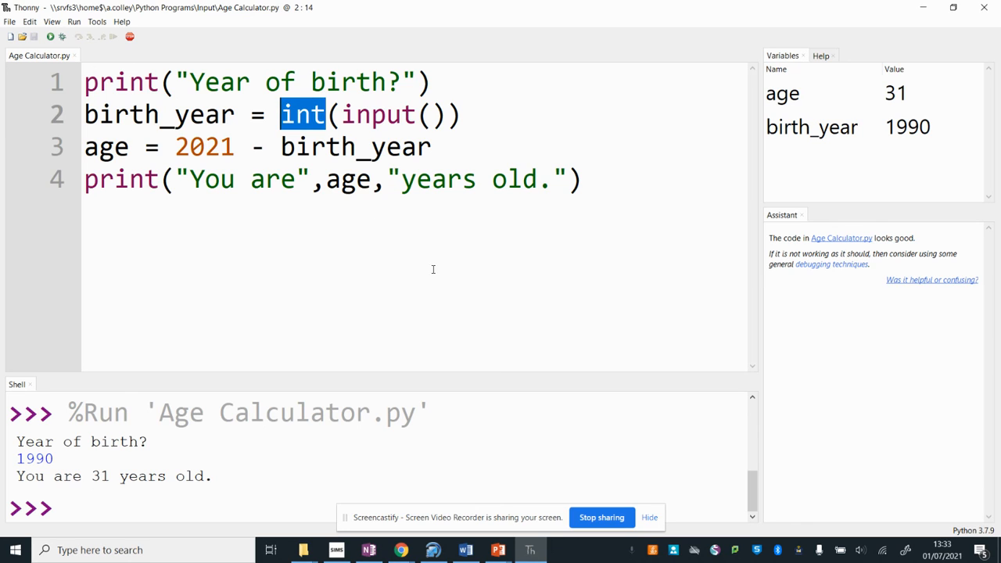